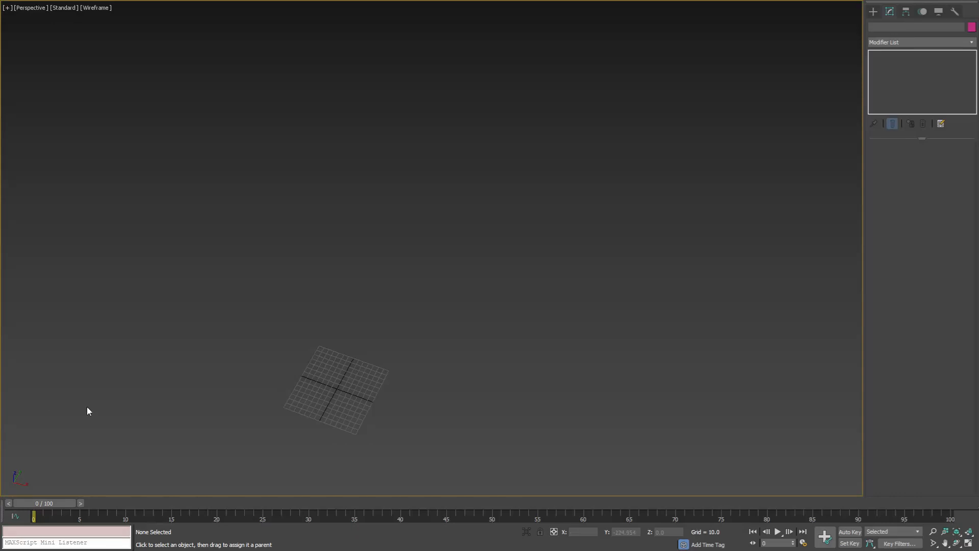
mouse_move(198, 393)
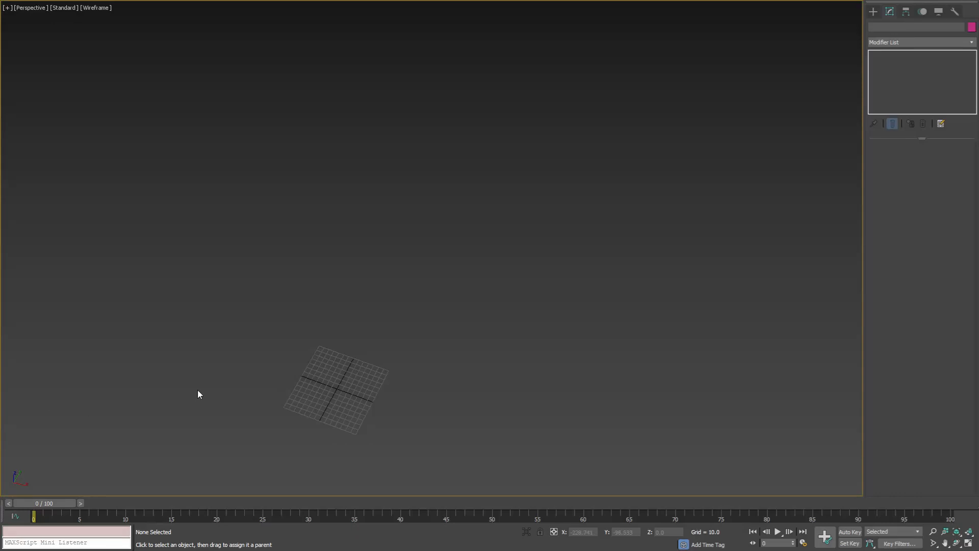
Merge AvizStudioTools_SmartObject_ConformToTerrain.max into the current scene via File > Import > Merge.
left_click(9, 7)
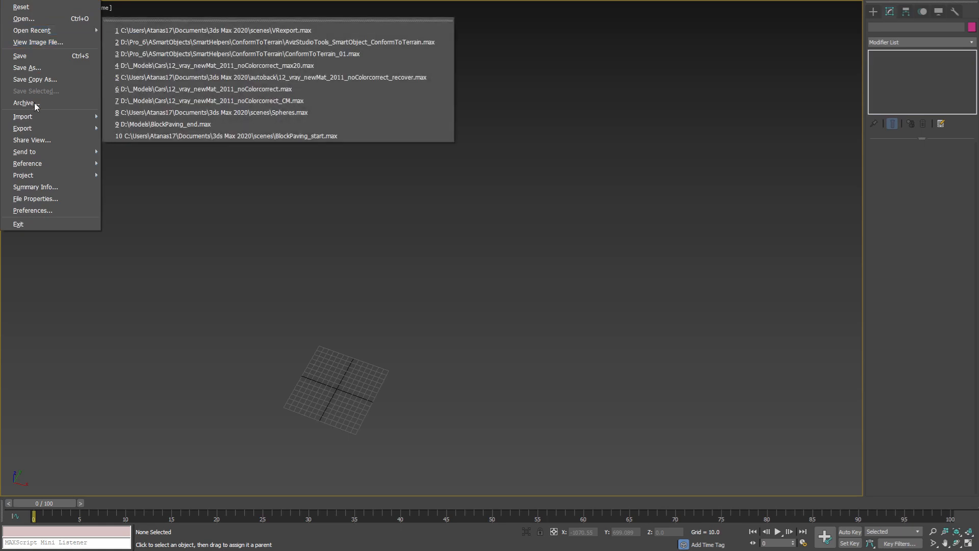
left_click(23, 116)
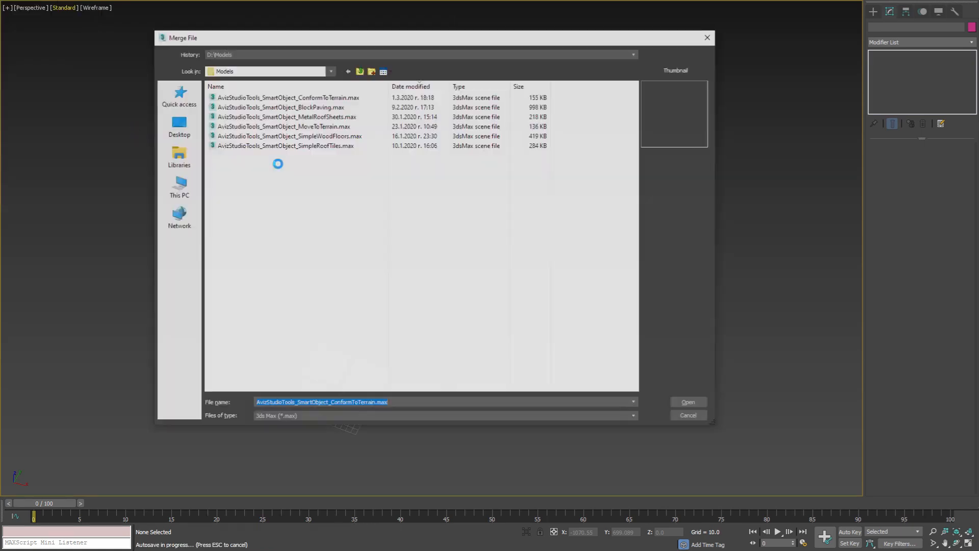
left_click(687, 401)
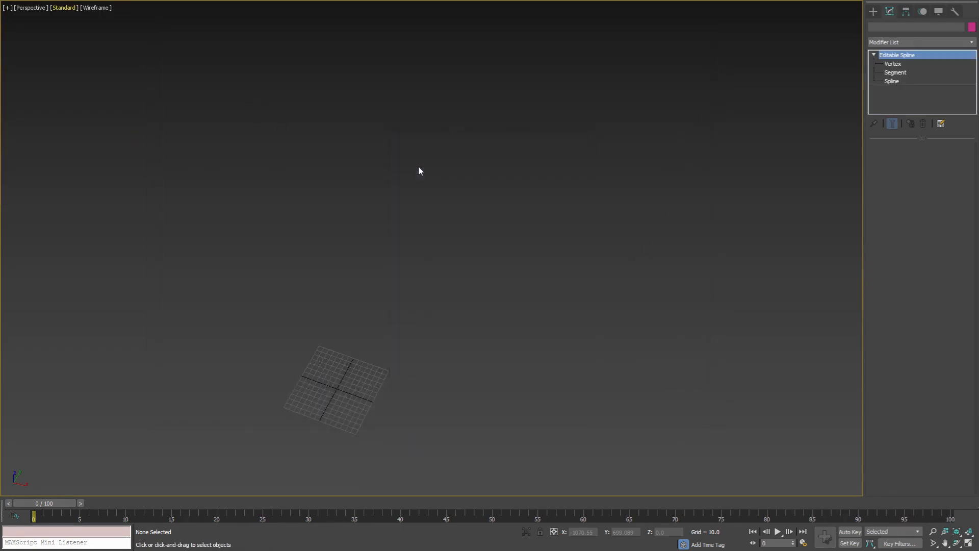
Select the merged conform helper and begin creating a large plane primitive.
left_click(318, 350)
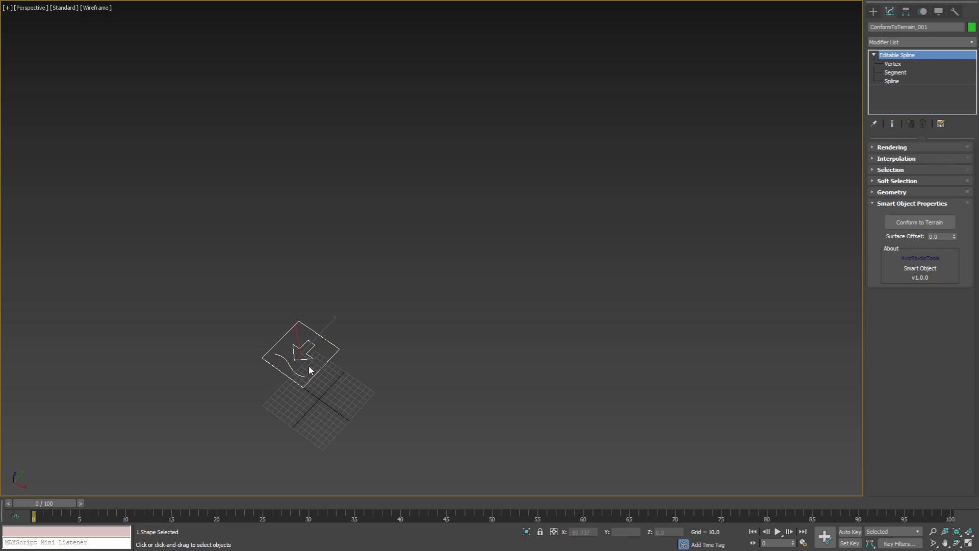
left_click(873, 11)
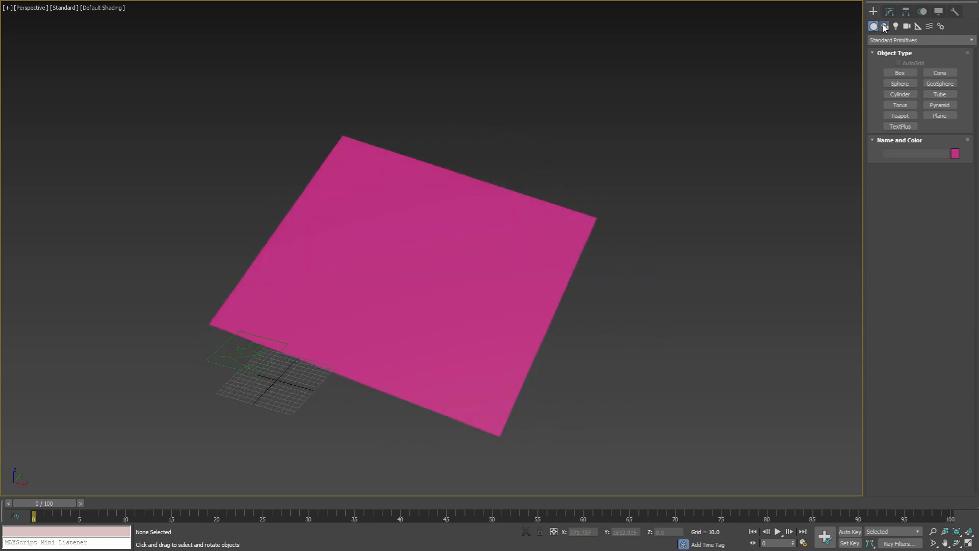
Draw a circle spline on the plane, link it to the conform helper, and reselect the helper.
left_click(884, 26)
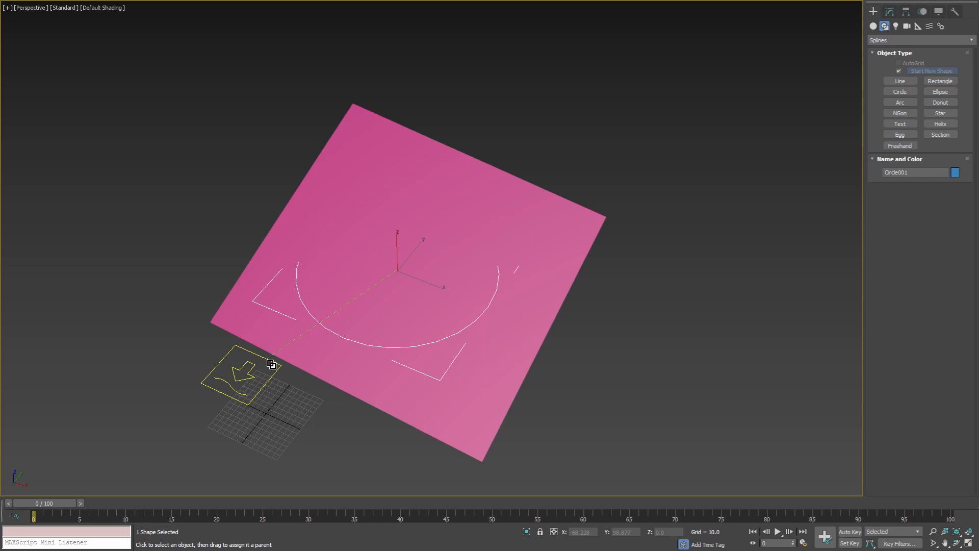
left_click(316, 382)
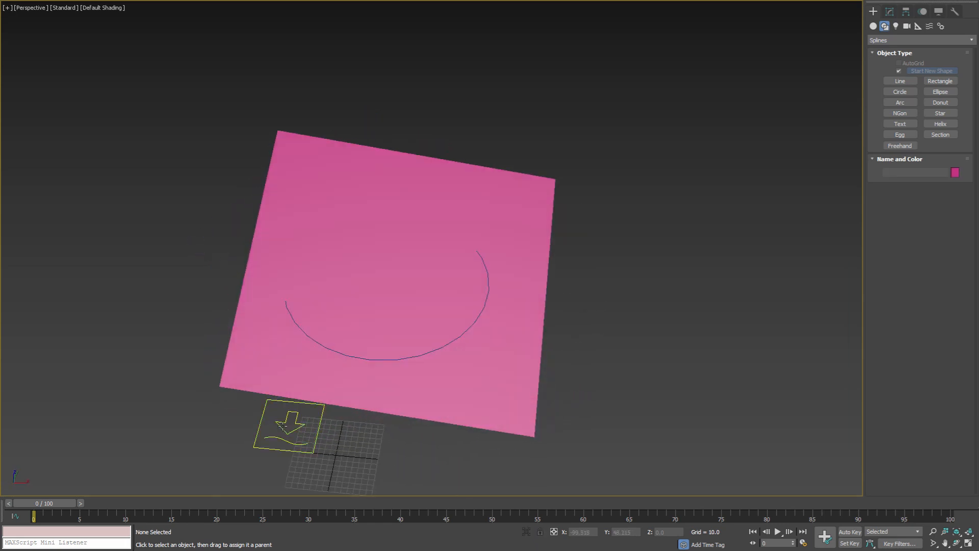
left_click(288, 426)
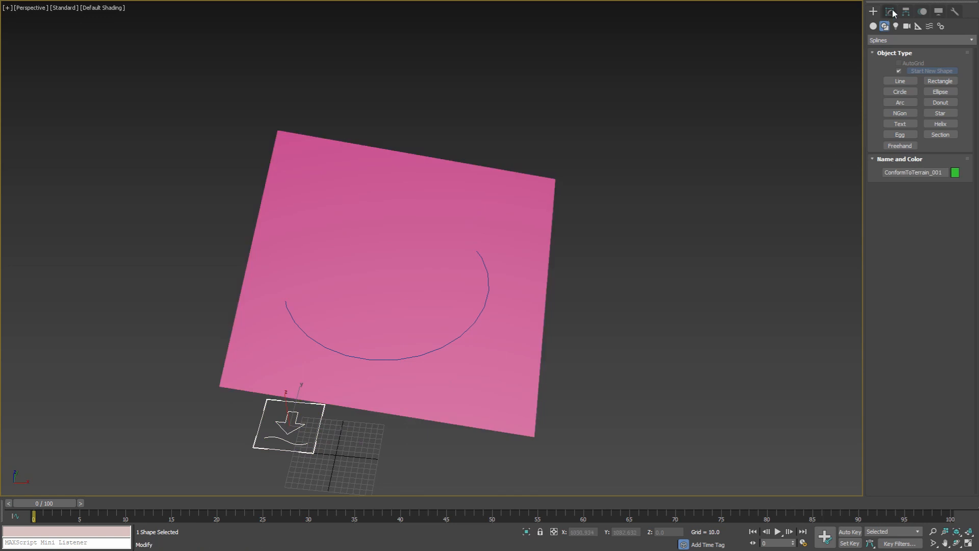
In the helper's Modify panel, pick the pink plane as terrain and run Conform to Terrain.
left_click(890, 11)
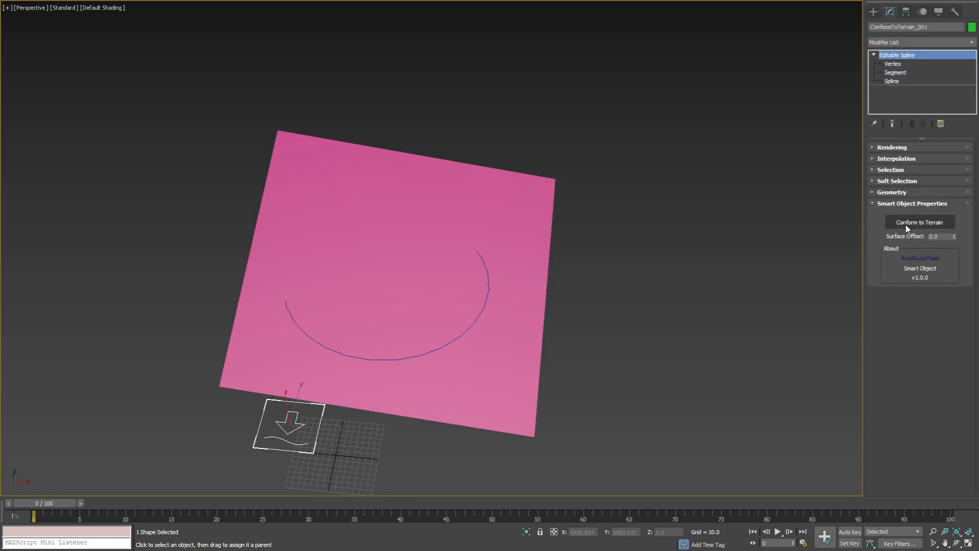
left_click(918, 222)
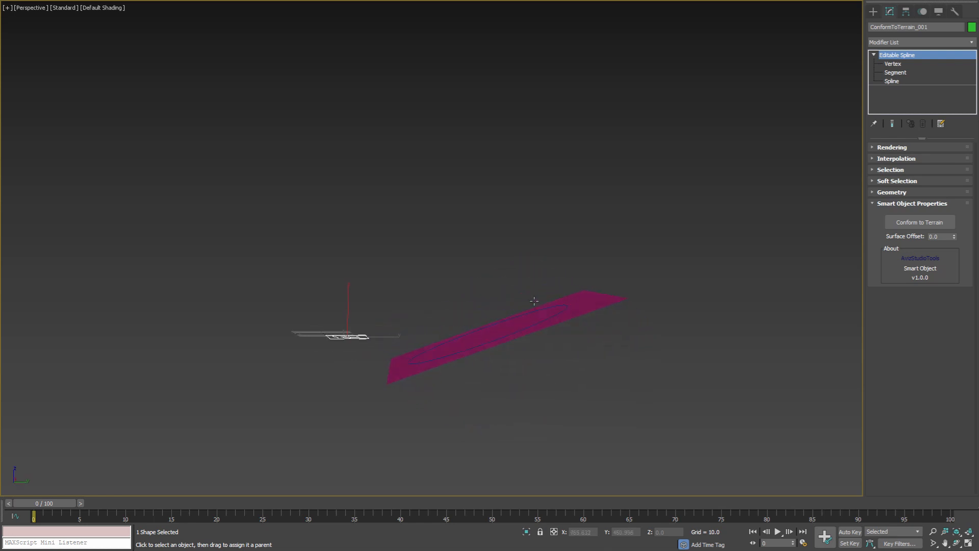
left_click(509, 312)
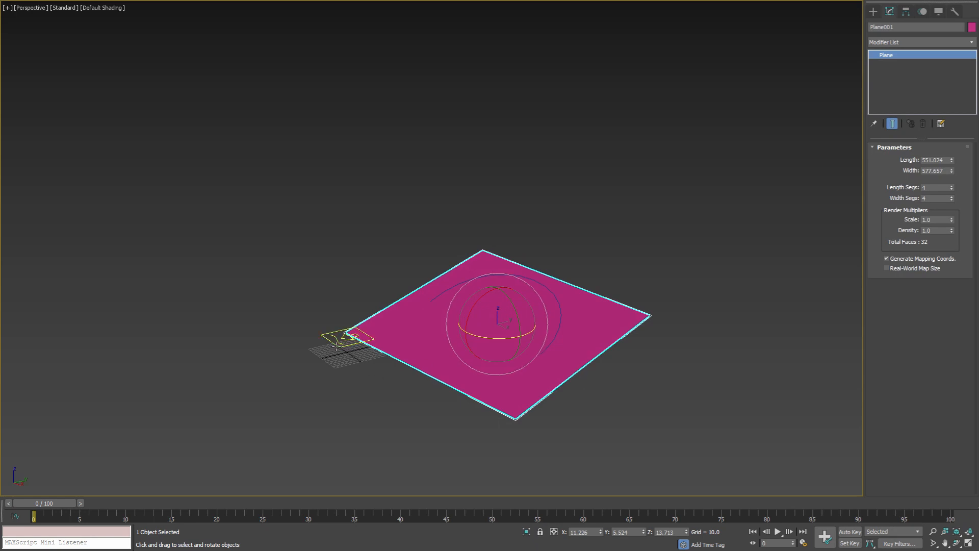
left_click(349, 337)
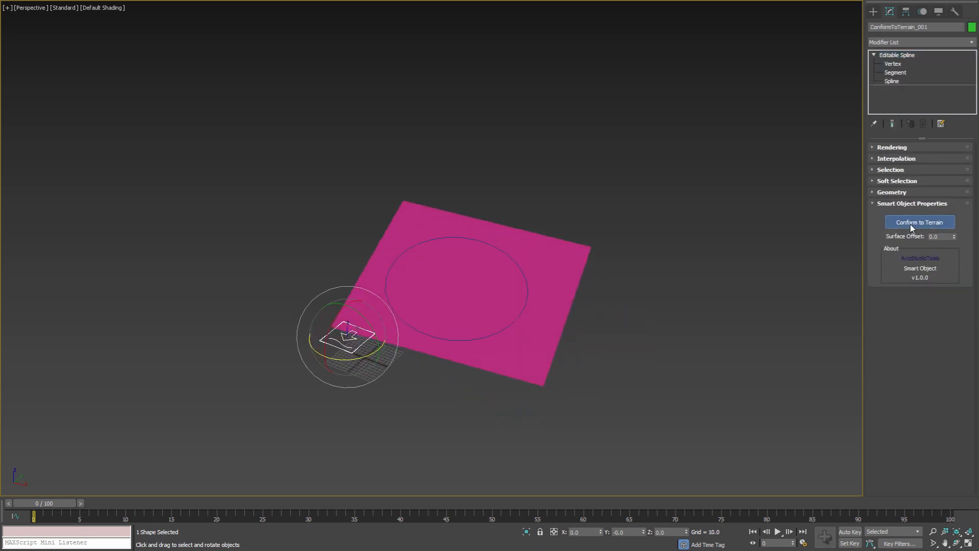
left_click(918, 222)
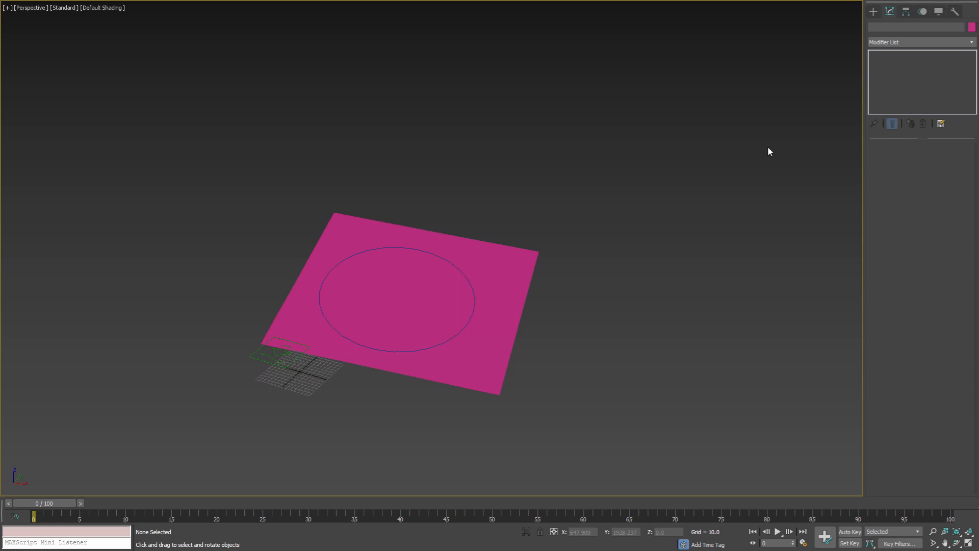
Create a sphere, copy the helper to ConformToTerrain_002, and link the sphere to it.
left_click(872, 11)
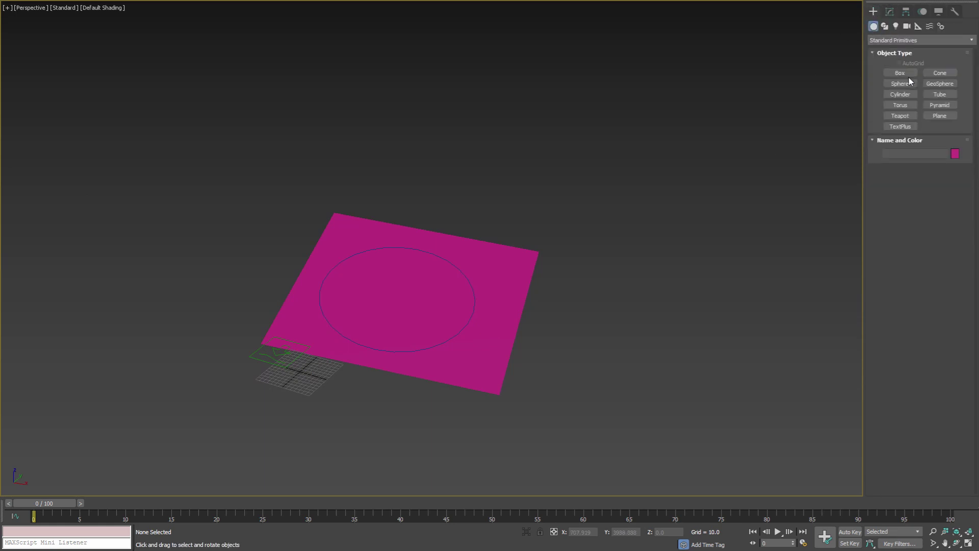
left_click(899, 83)
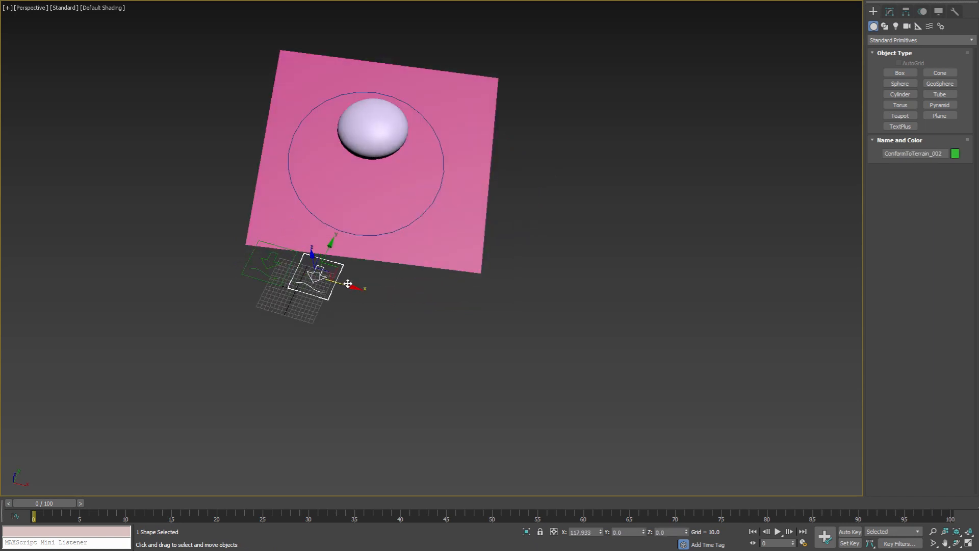
left_click(371, 128)
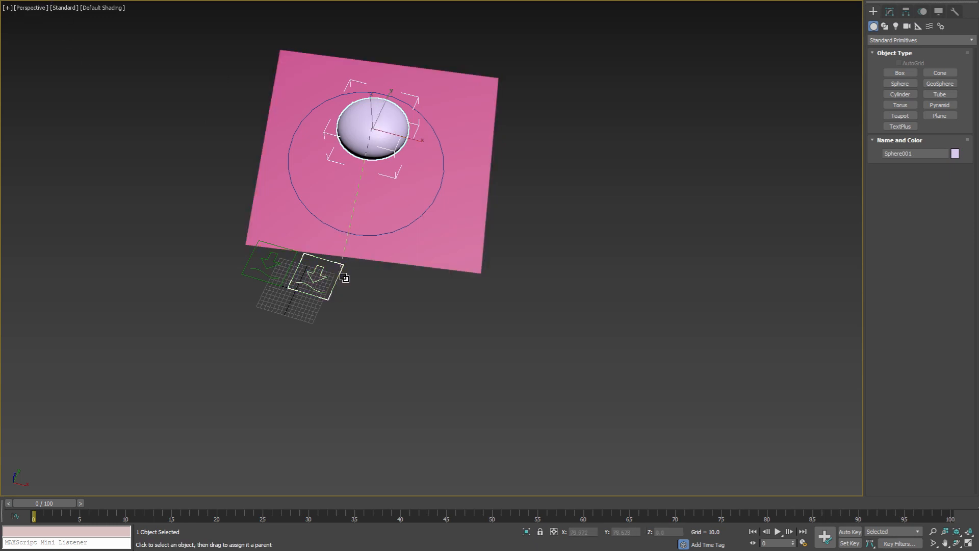
left_click(318, 278)
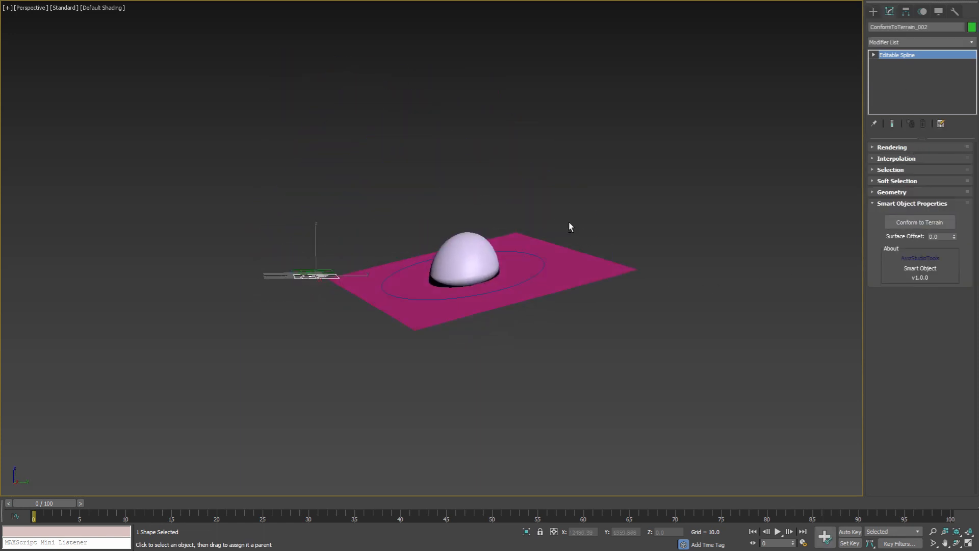
key("F4")
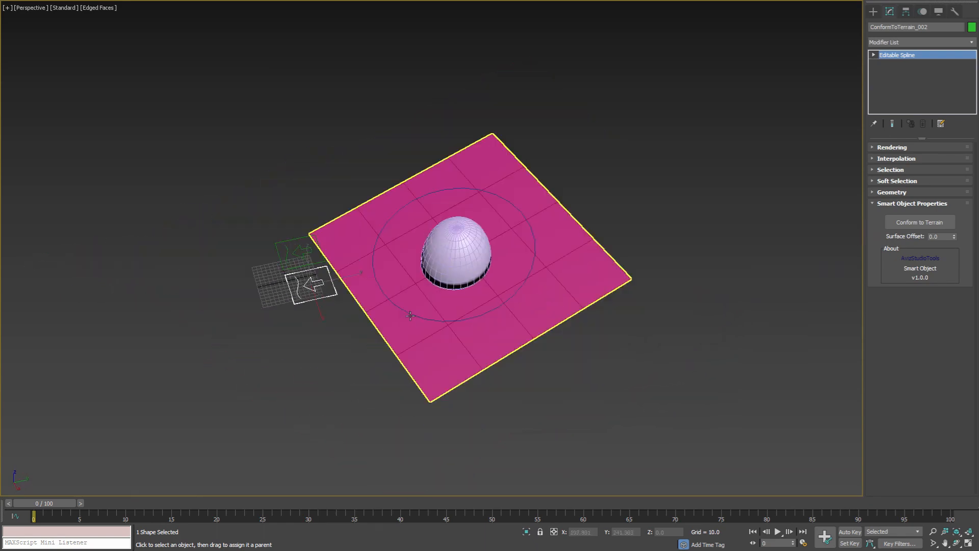
Return to the Create panel after toggling Edged Faces with F4.
left_click(873, 11)
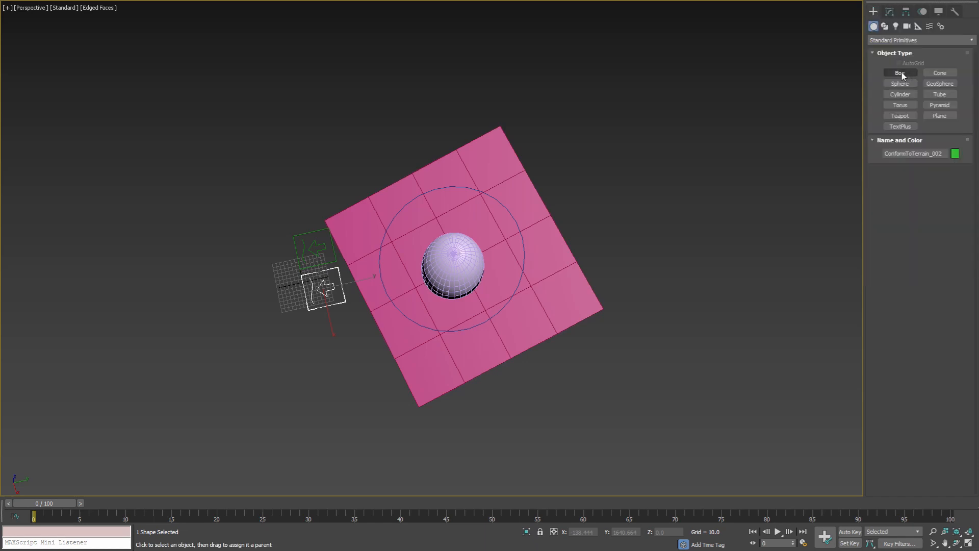
Draw a box above the sphere with 10 length segments and 8 width segments.
left_click(898, 72)
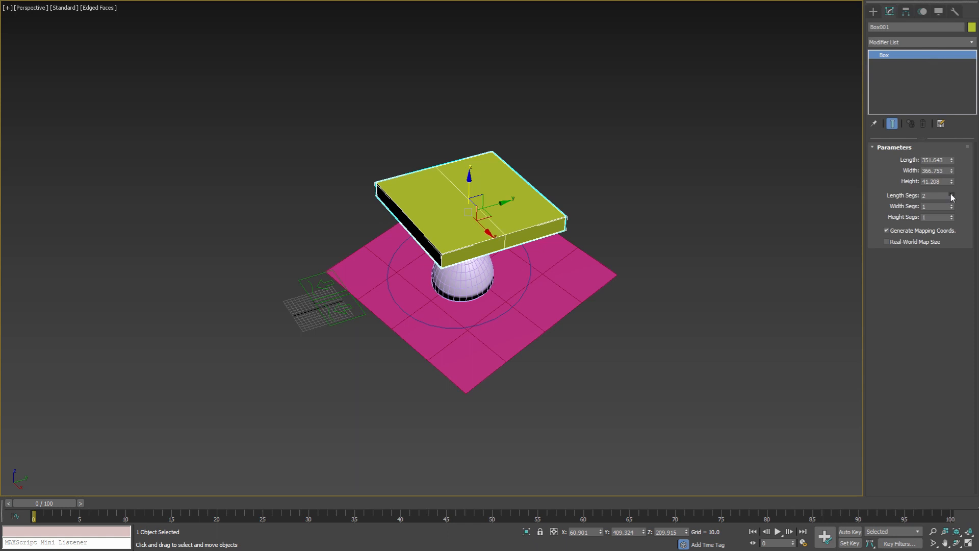
left_click(950, 194)
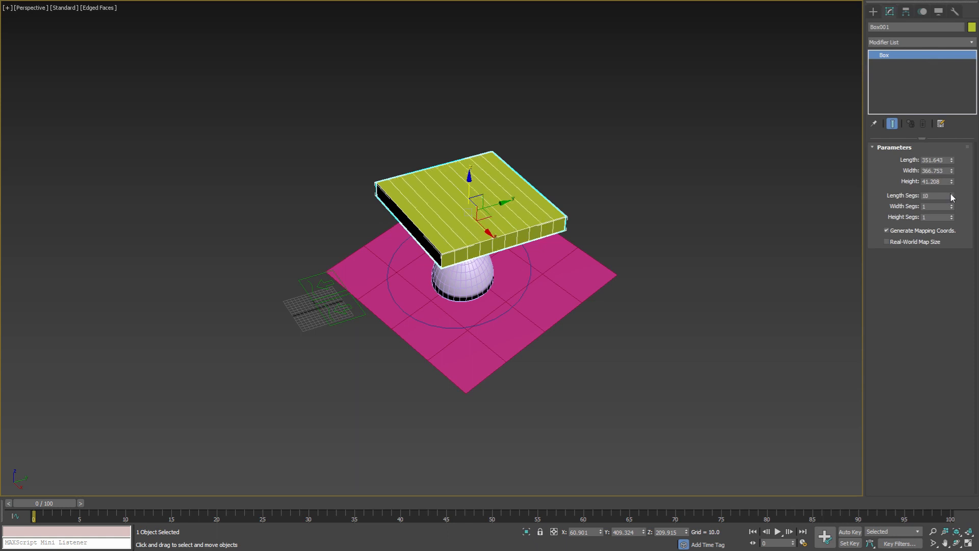
left_click(952, 205)
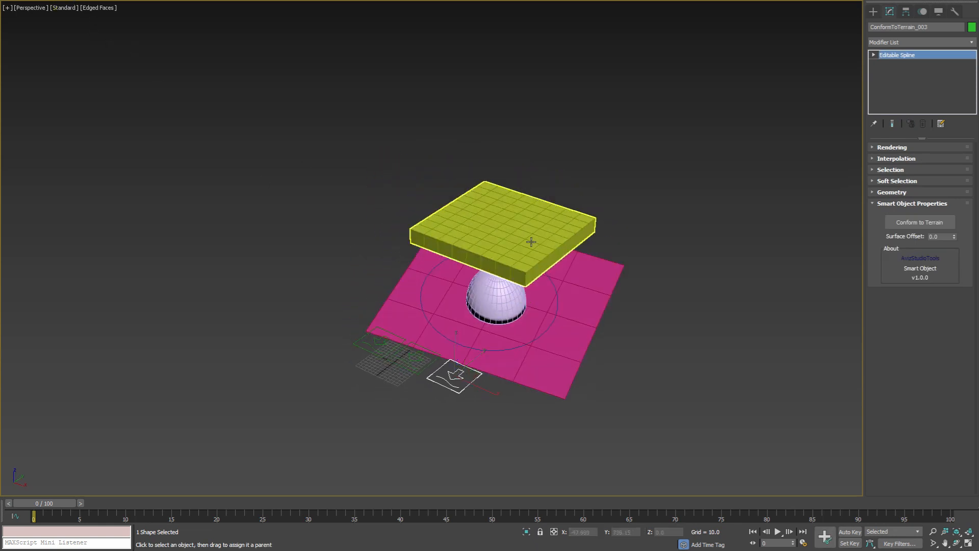
Link the box to ConformToTerrain_003 and conform it over the sphere and plane.
left_click(502, 231)
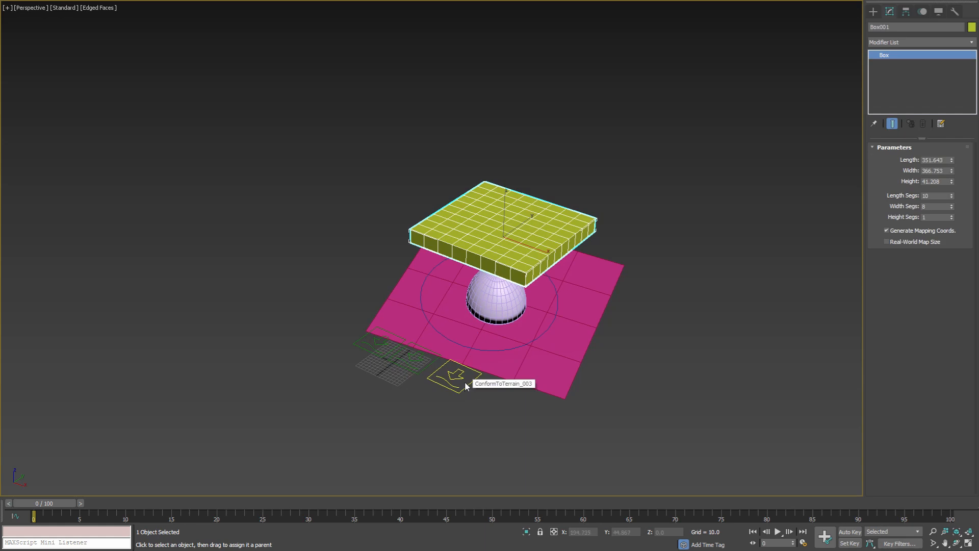
left_click(453, 375)
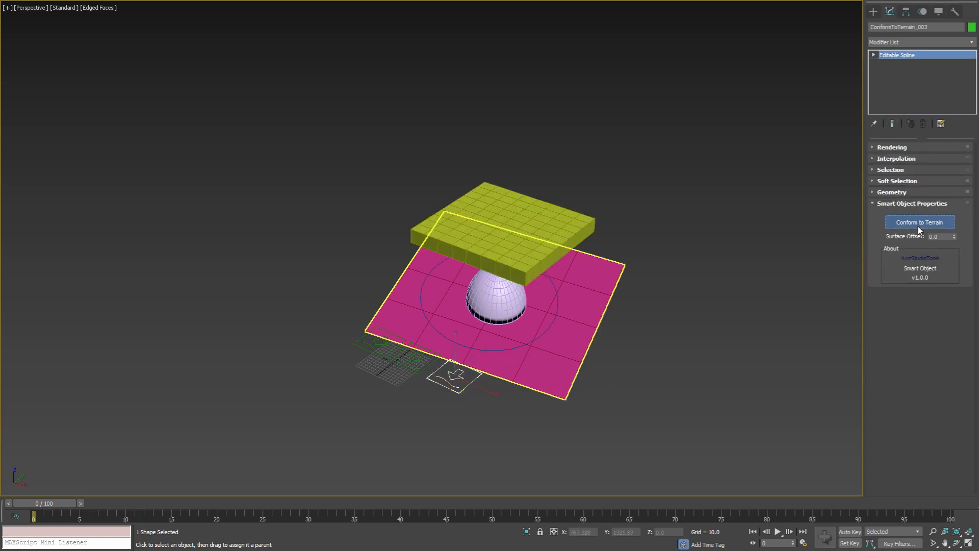
left_click(918, 222)
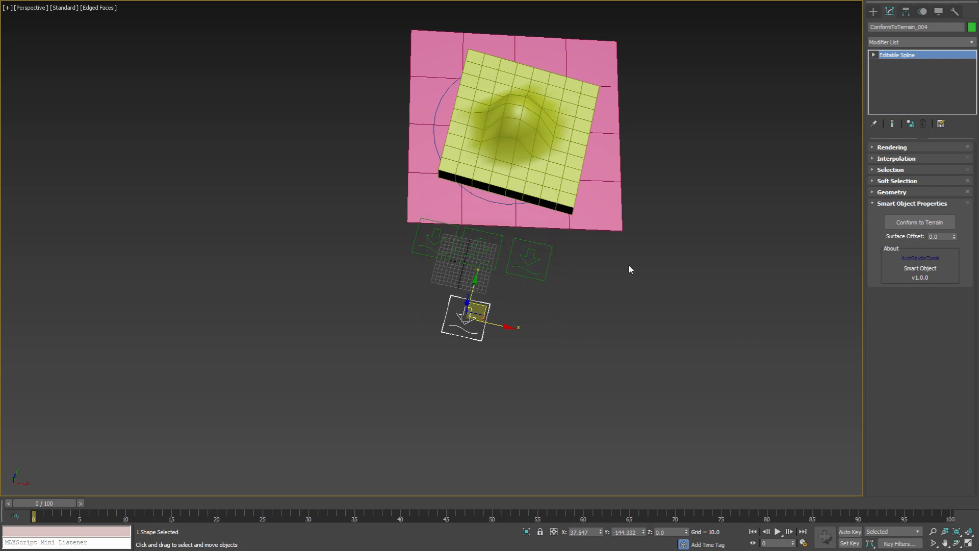
Create a teapot above the box and conform it onto the box's bumpy surface.
left_click(873, 12)
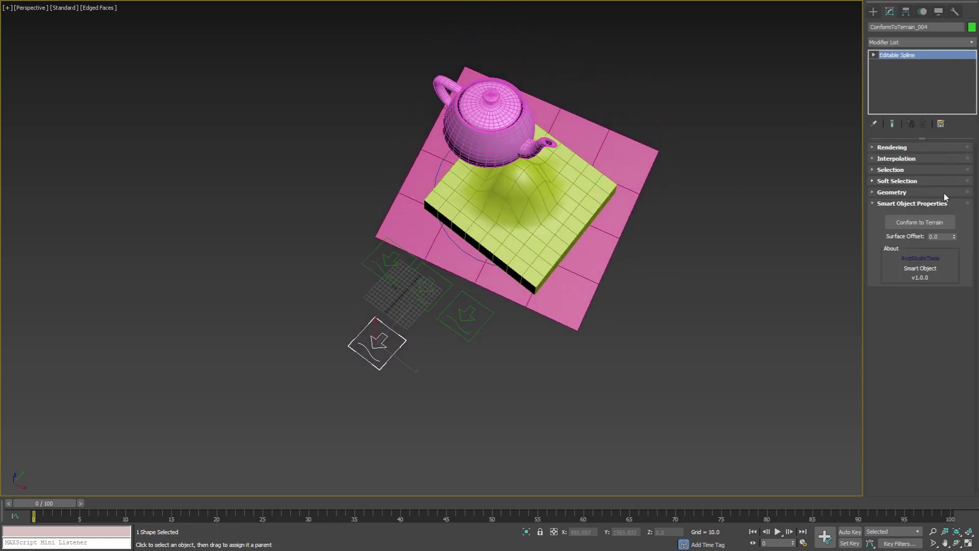
left_click(918, 222)
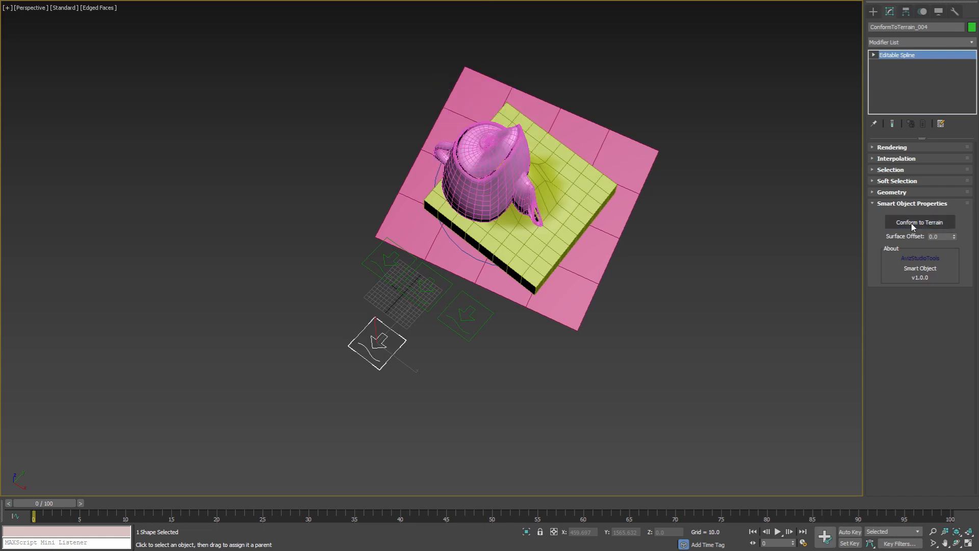
left_click(918, 222)
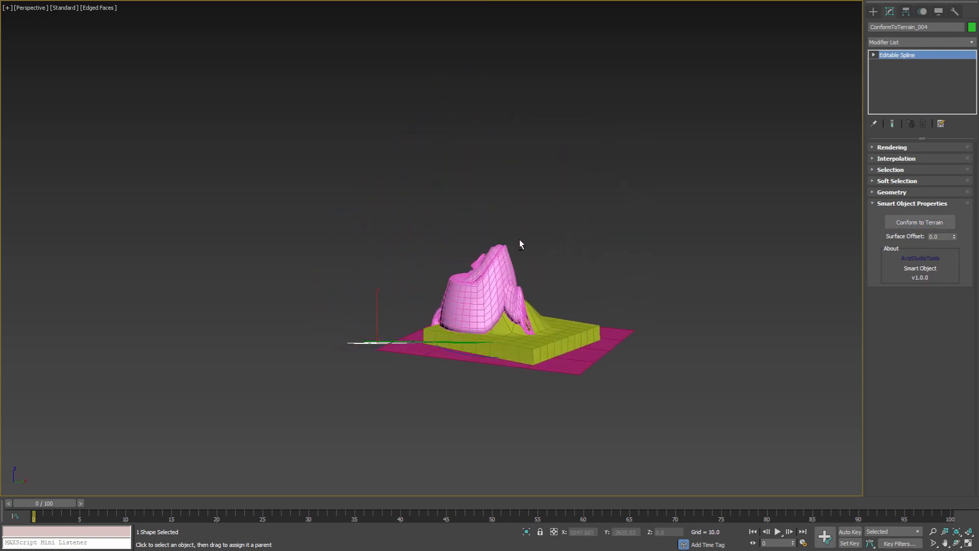